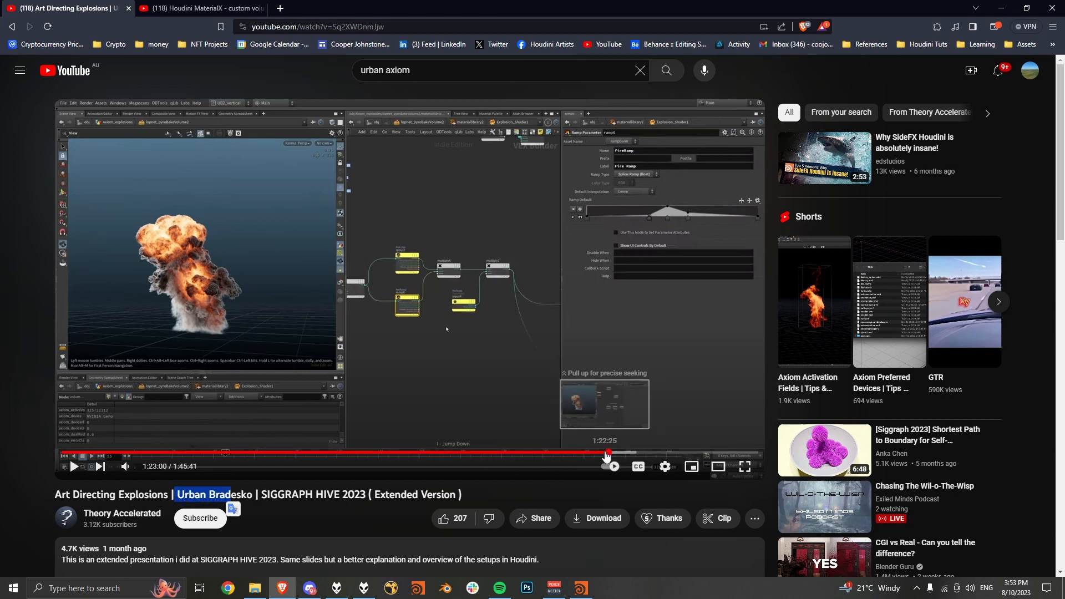
mouse_move(606, 454)
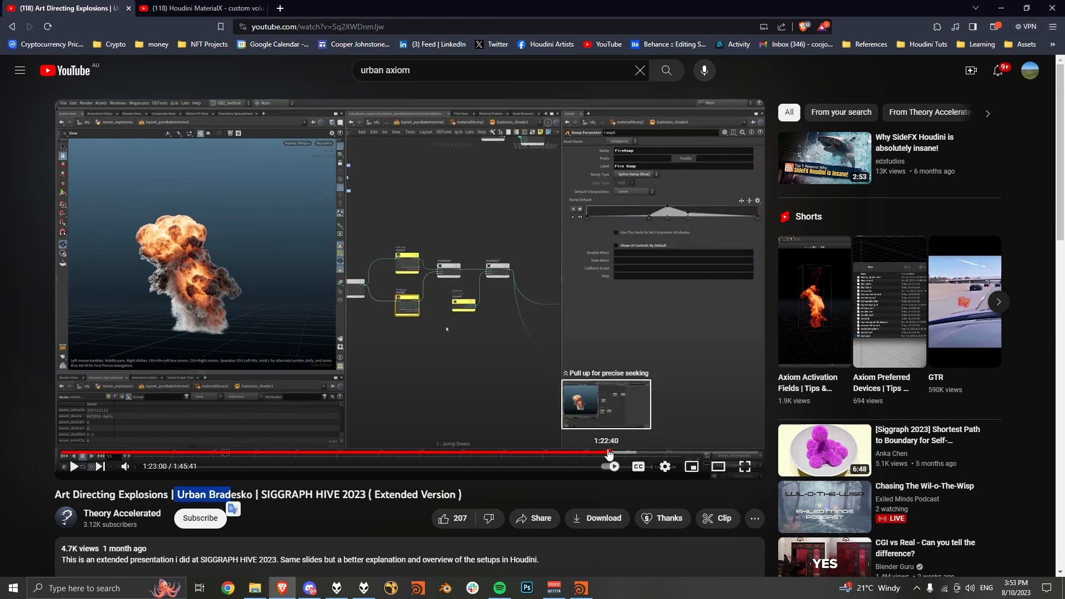
- Skip the explosion talk to about 1:24:41 and switch to the MaterialX volume shader video
click(606, 452)
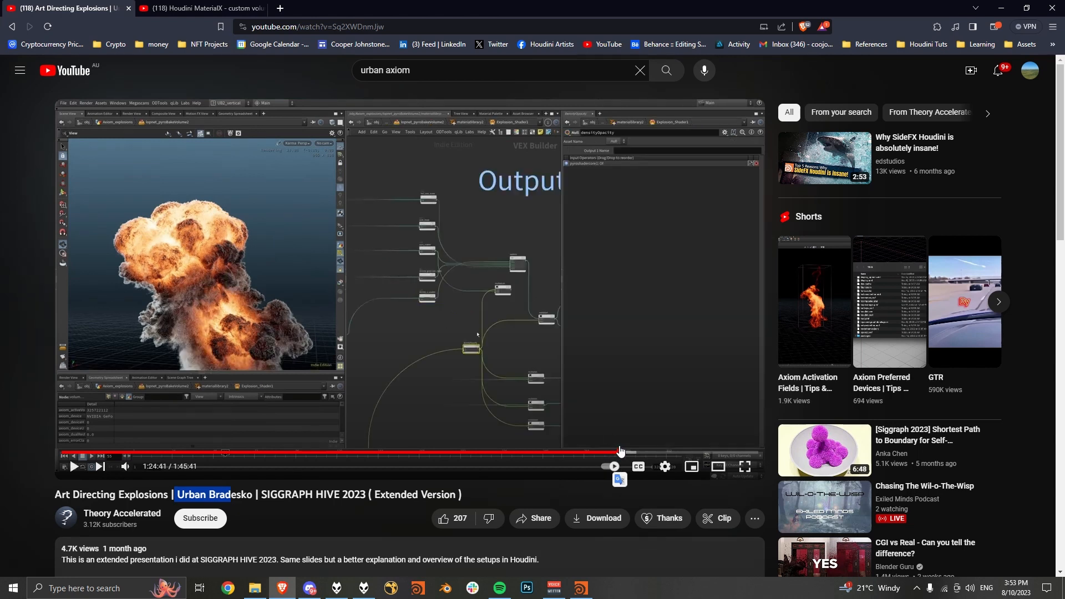
mouse_move(448, 326)
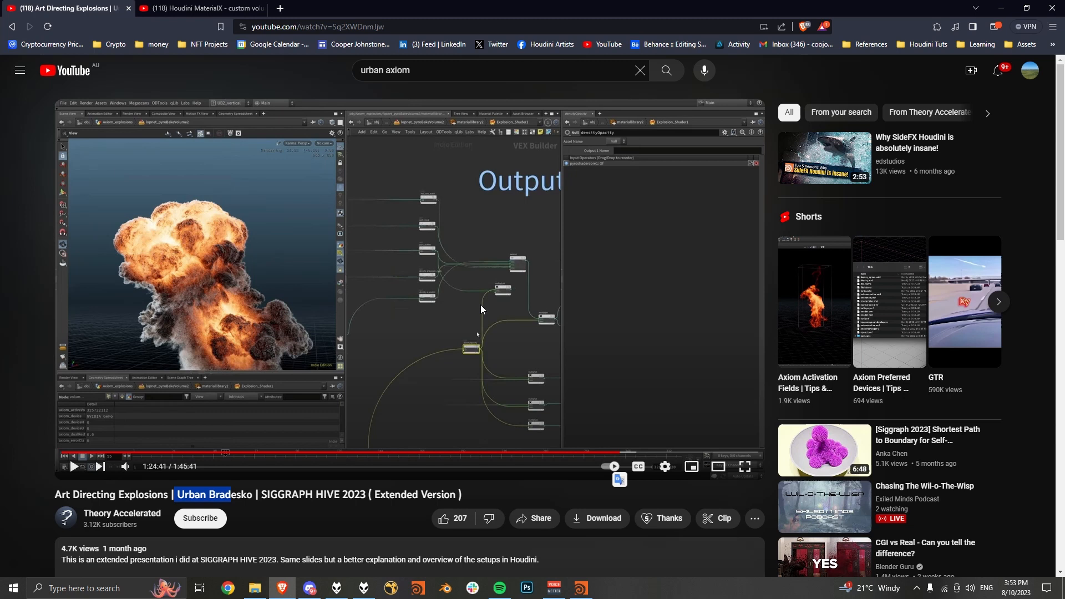
mouse_move(599, 386)
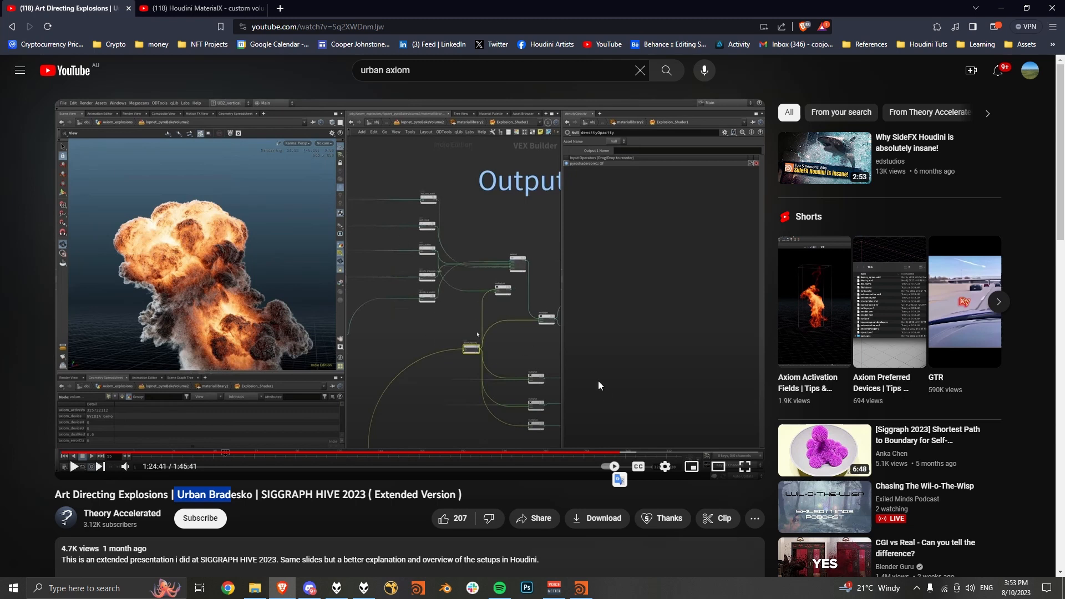
click(201, 8)
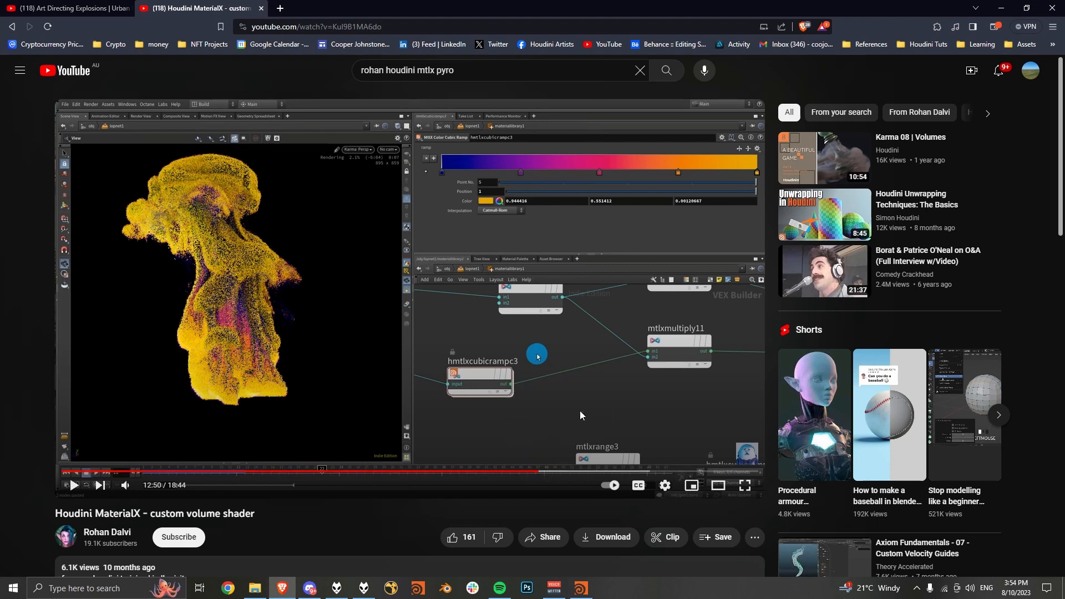
mouse_move(509, 370)
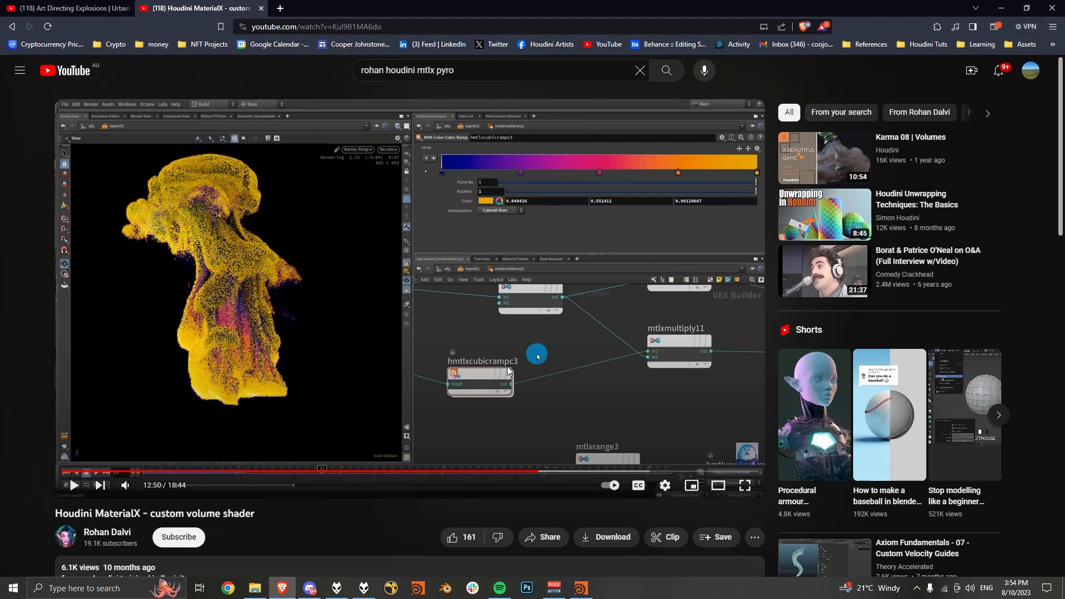
mouse_move(908, 208)
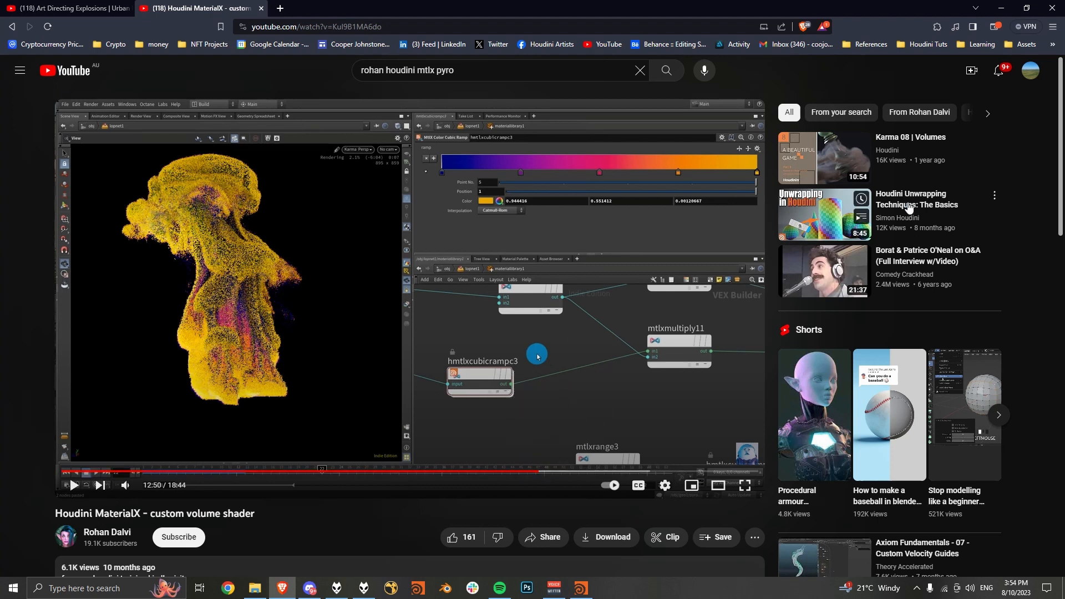
- Switch from the browser to the Houdini mtlx_pyro_shader scene
click(580, 588)
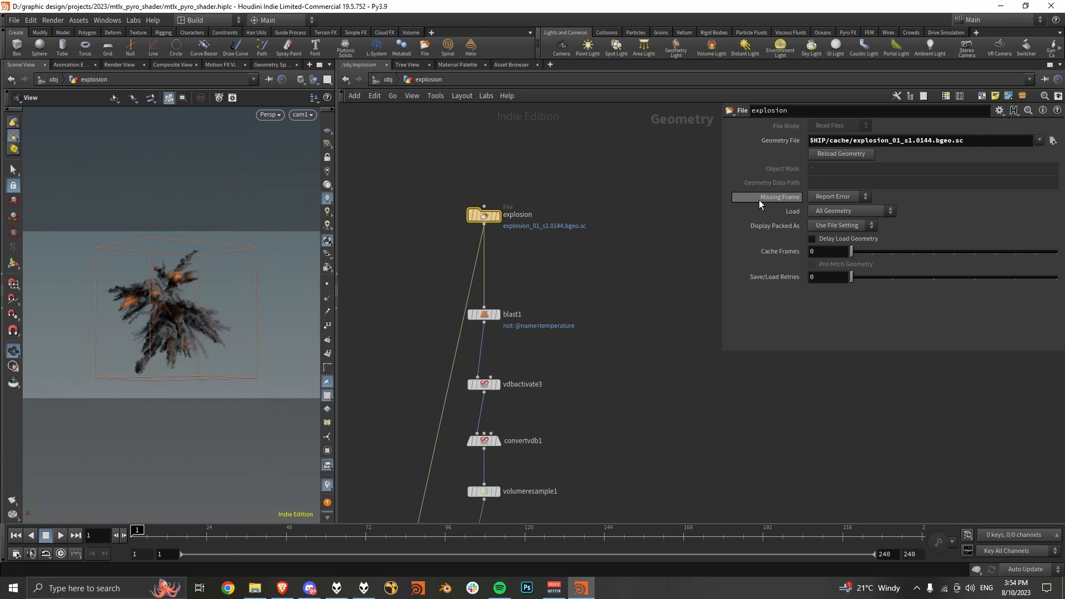
- Check the explosion cache path on the File SOP and display volumevisualization5 to preview temperature
click(1052, 140)
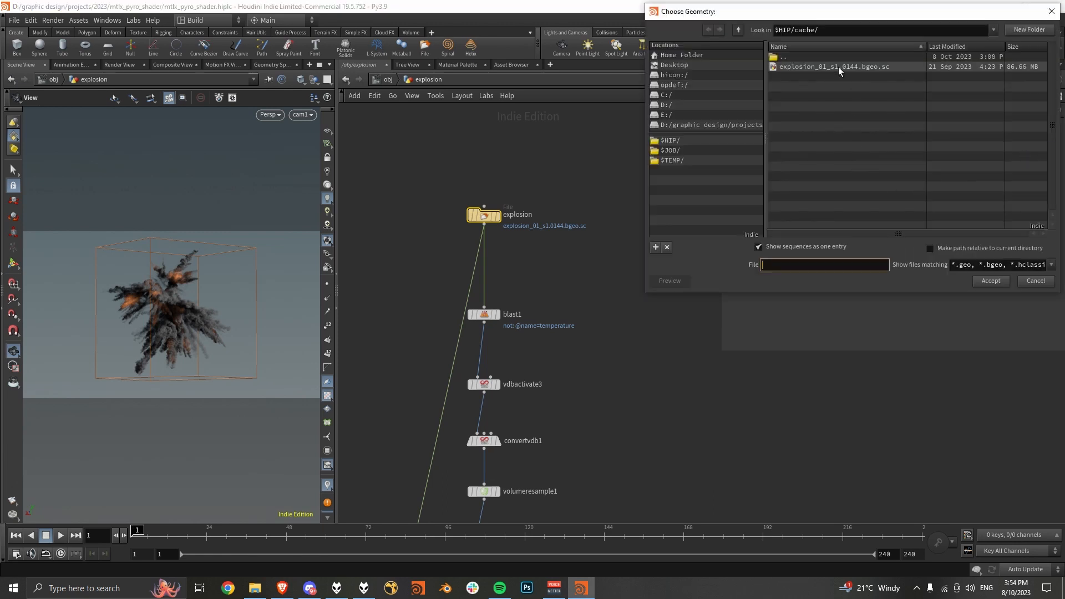
click(989, 281)
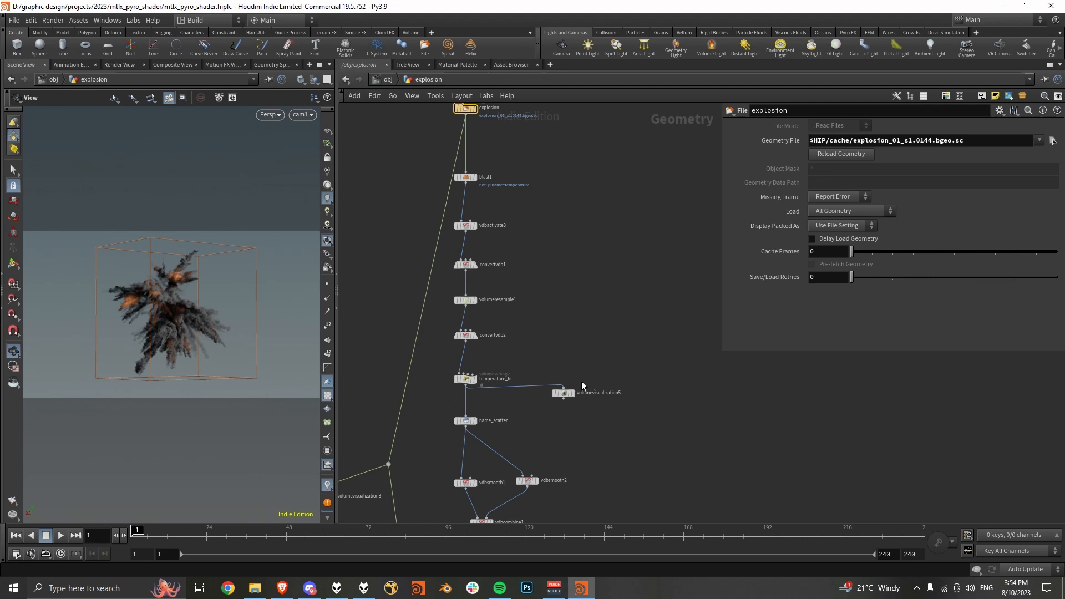
click(563, 393)
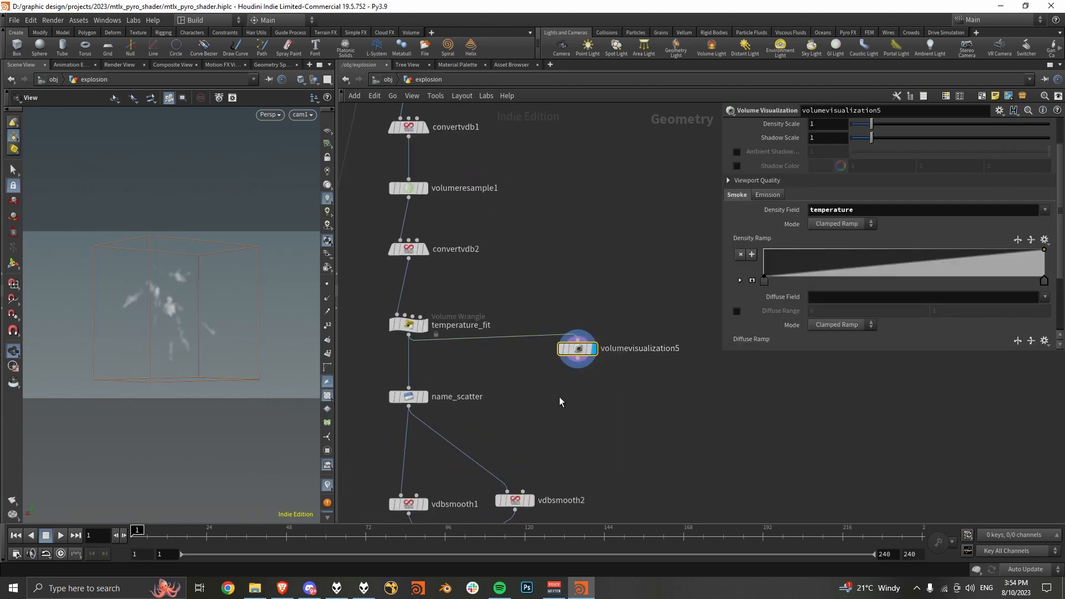
- Inspect the scatter renaming step and display volumevisualization1 to preview the scatter field
click(408, 324)
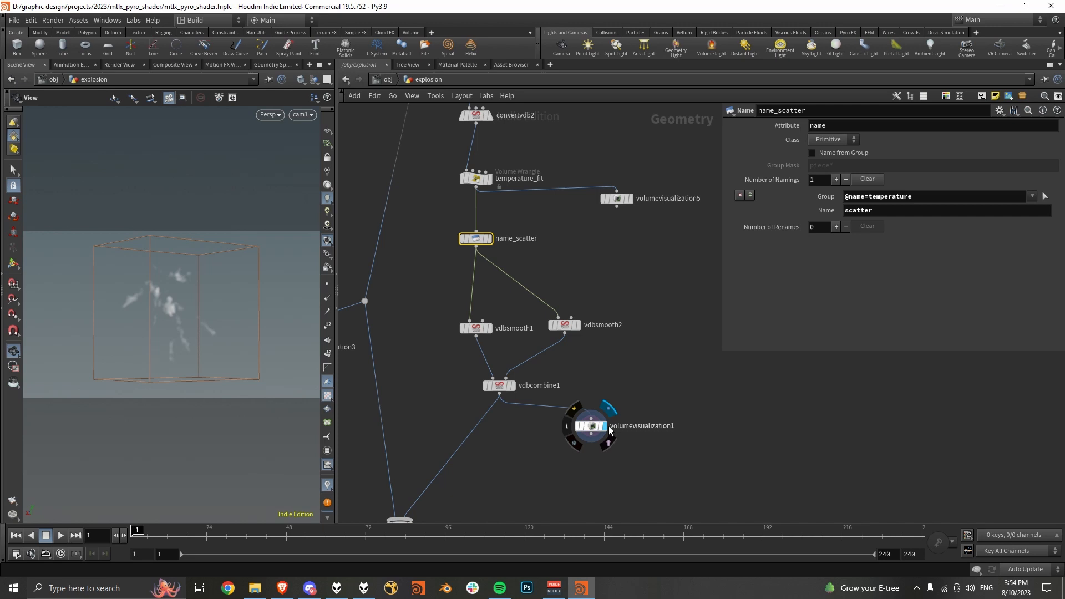
click(590, 426)
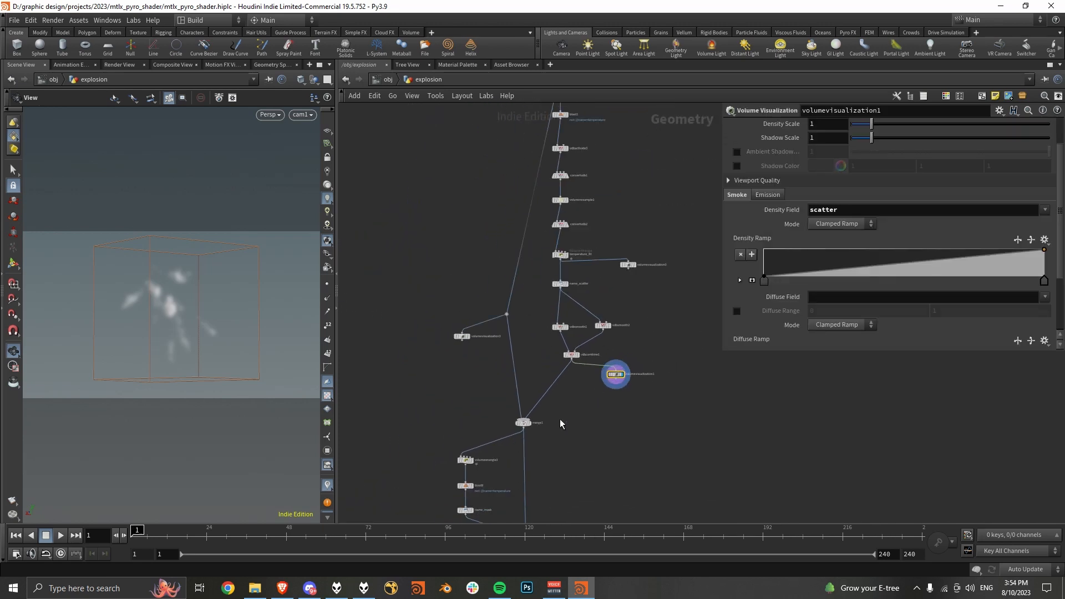
click(523, 422)
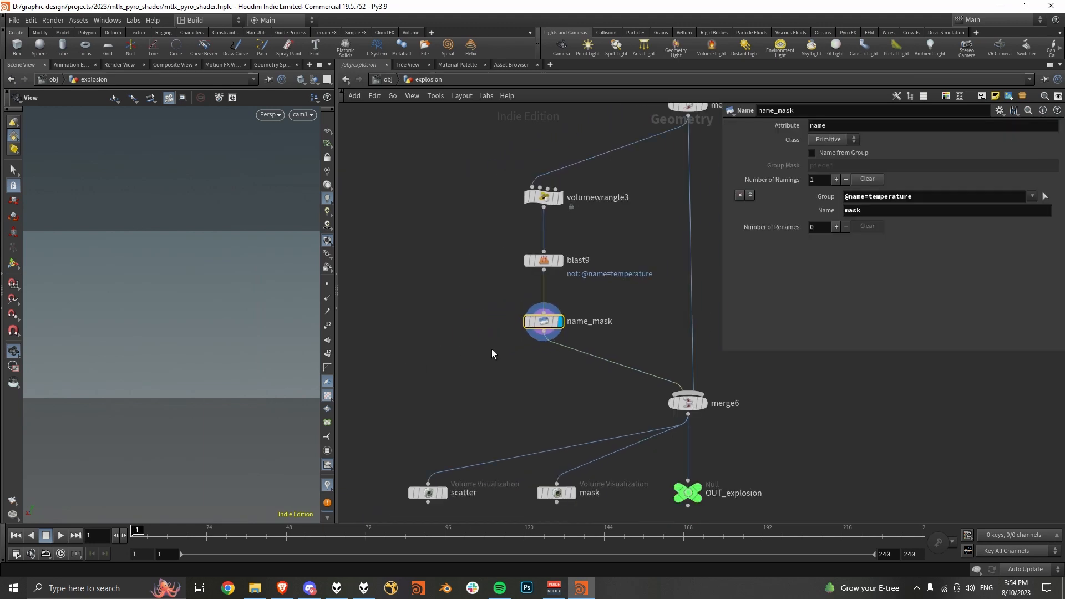
- Select name_mask and display the mask Volume Visualization to show grey smoke
click(555, 493)
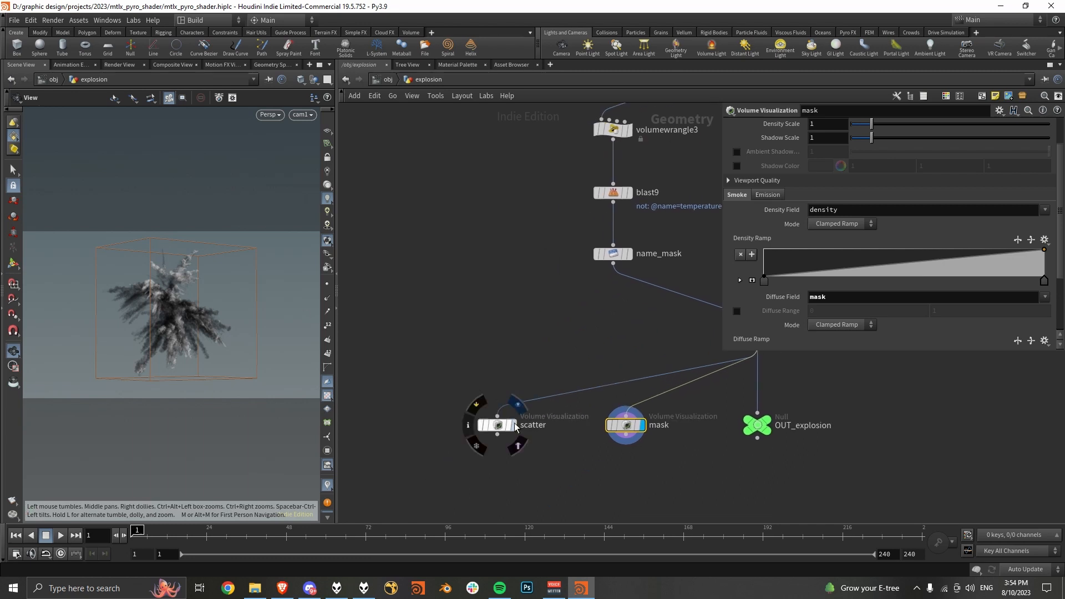
click(496, 424)
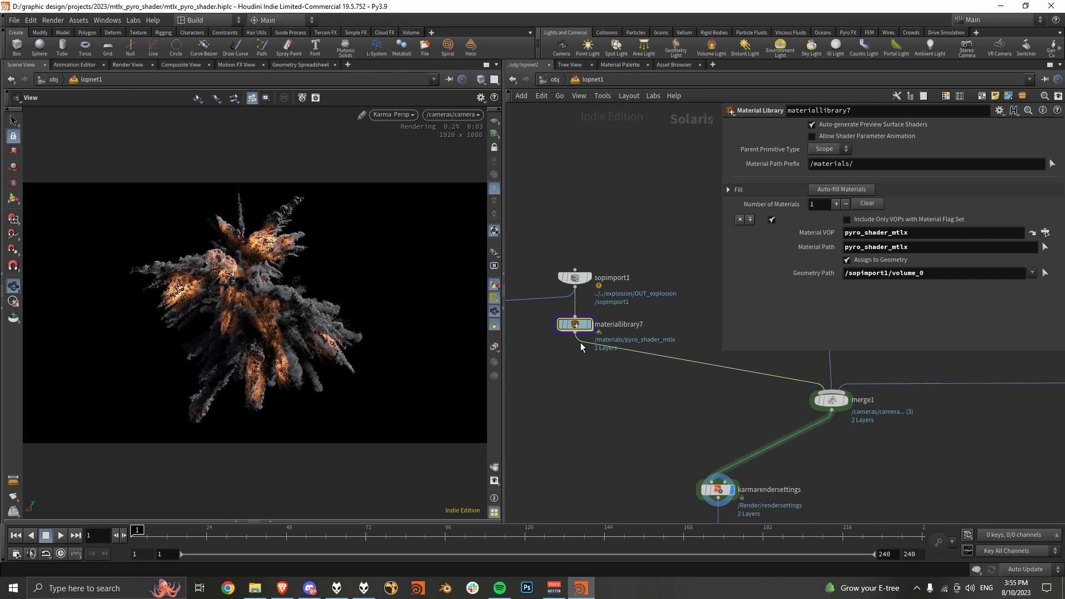
- Dive into the pyro_shader_mtlx network inside materiallibrary7 in lopnet1
double_click(574, 324)
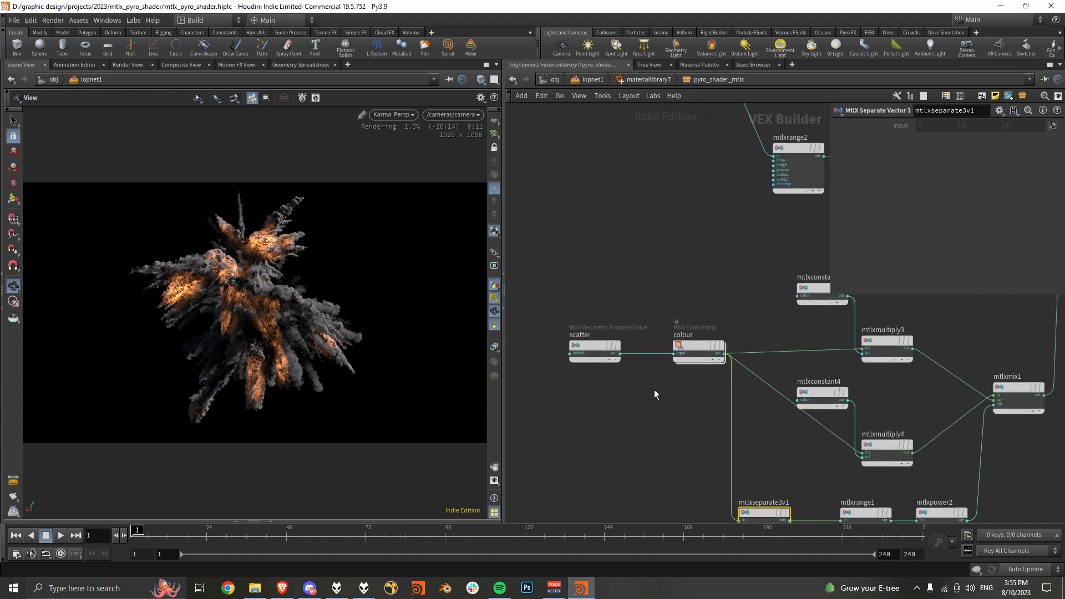
- Review the scatter property and colour ramp, then set the mtlxconstant4 emission multiplier to 12
click(593, 347)
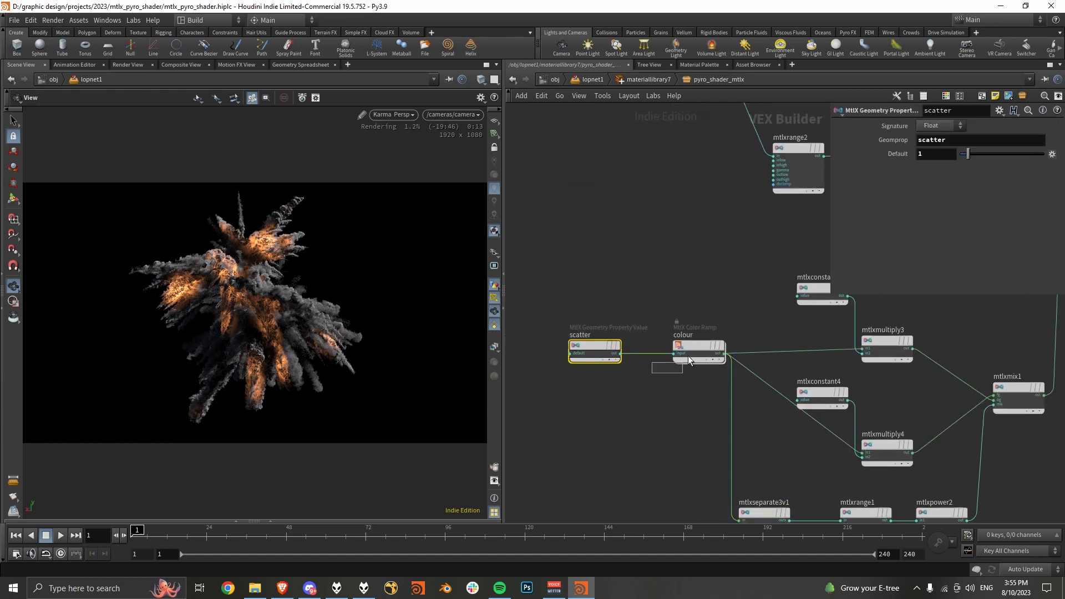
click(696, 348)
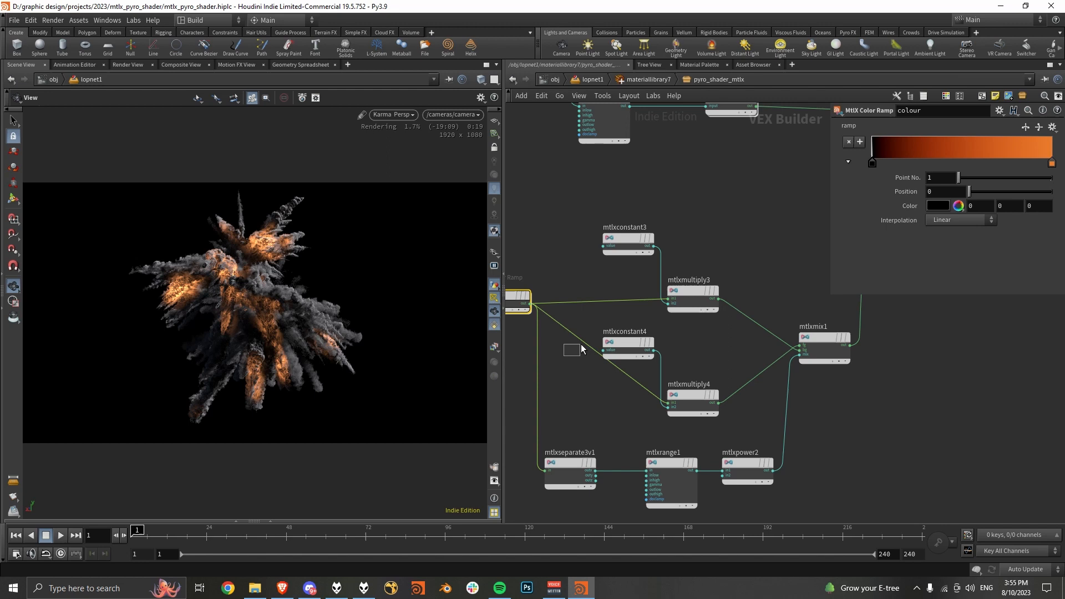
click(626, 346)
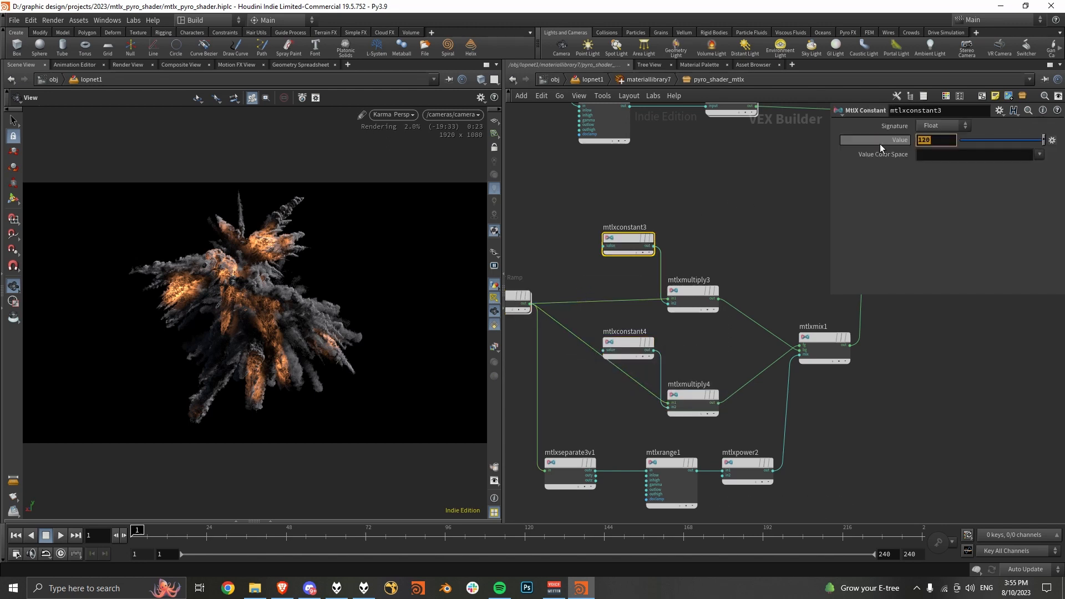
mouse_move(877, 140)
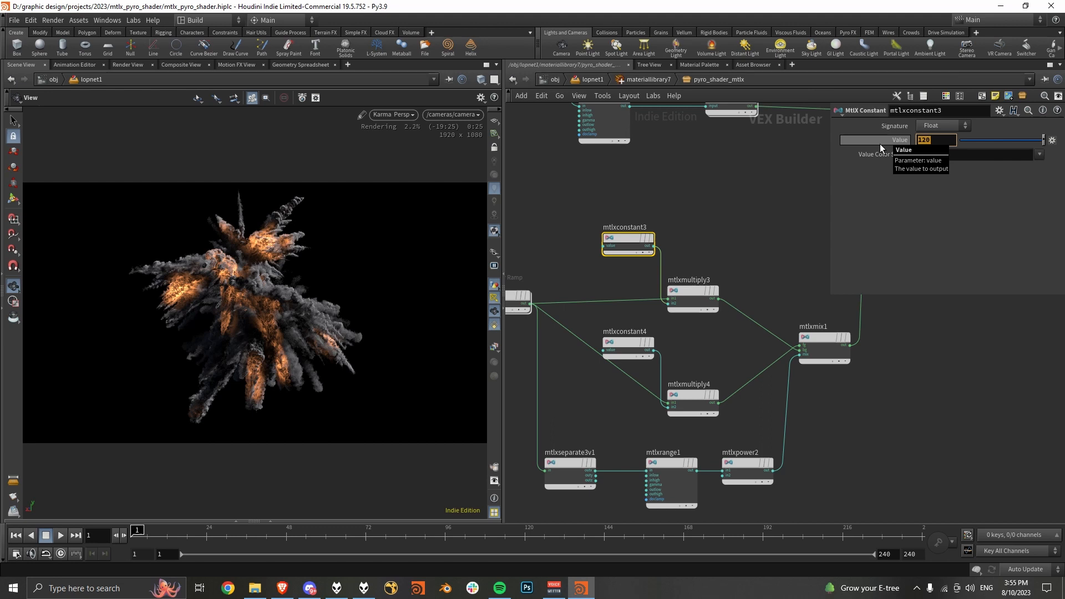
text(250)
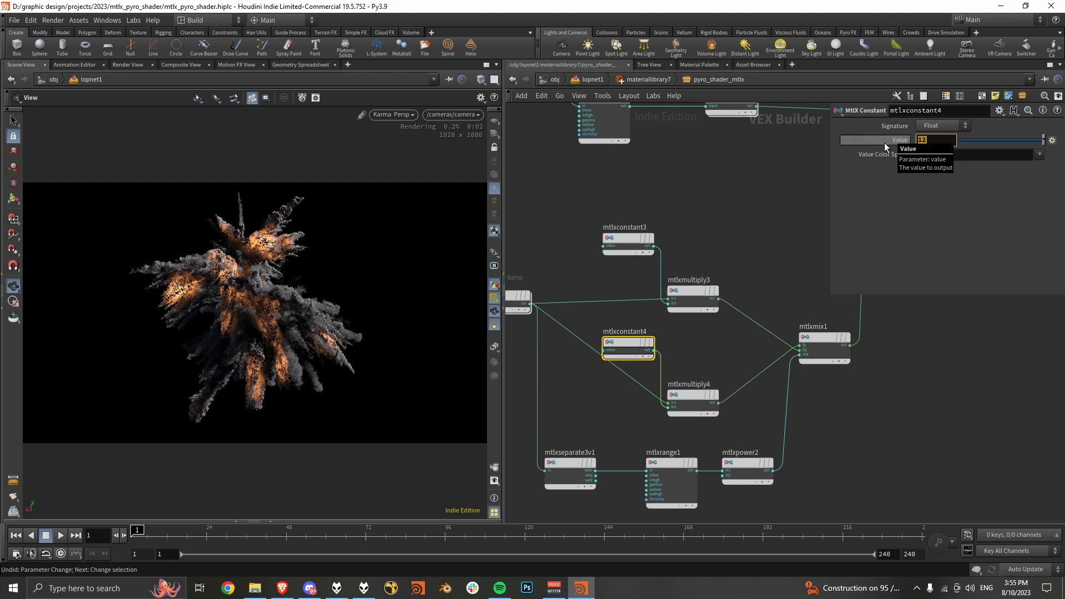
text(100)
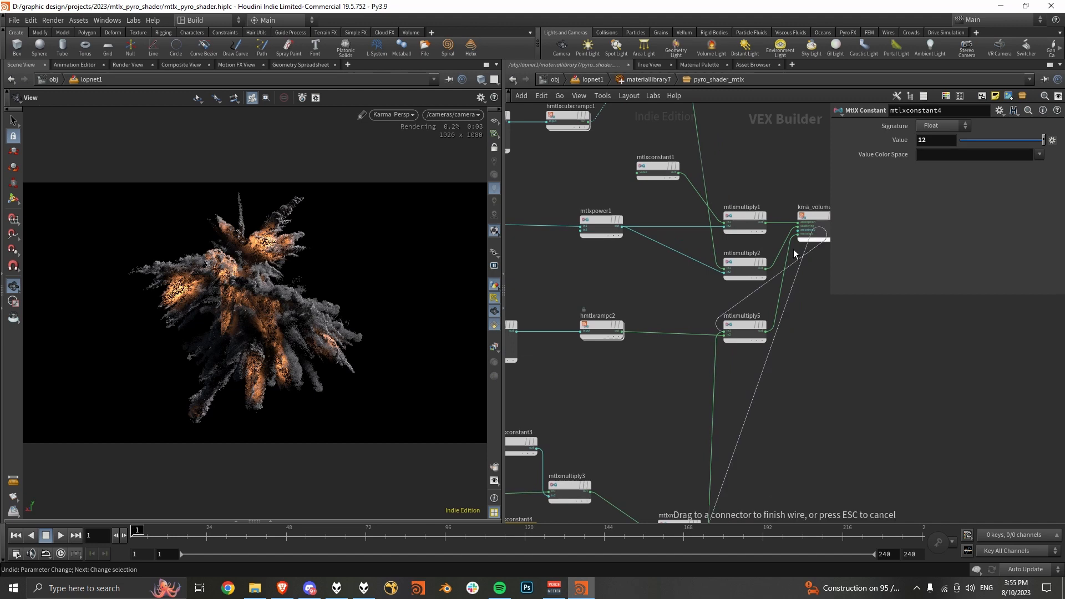
- Wire mtlxmultiply5 into kma_volume1's emission input and restart the Karma viewport render
click(393, 114)
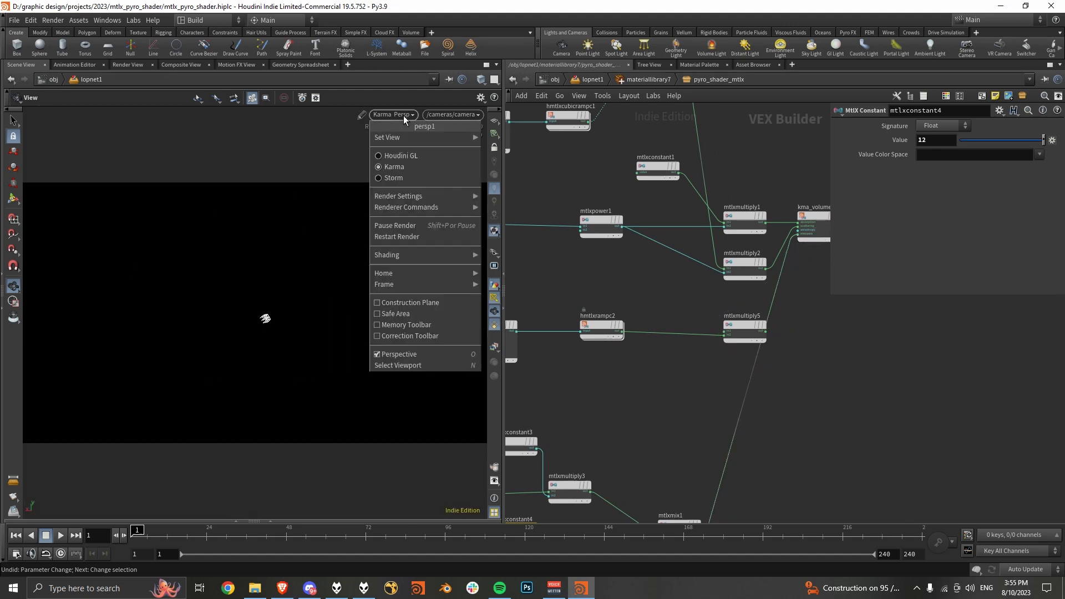
mouse_move(421, 237)
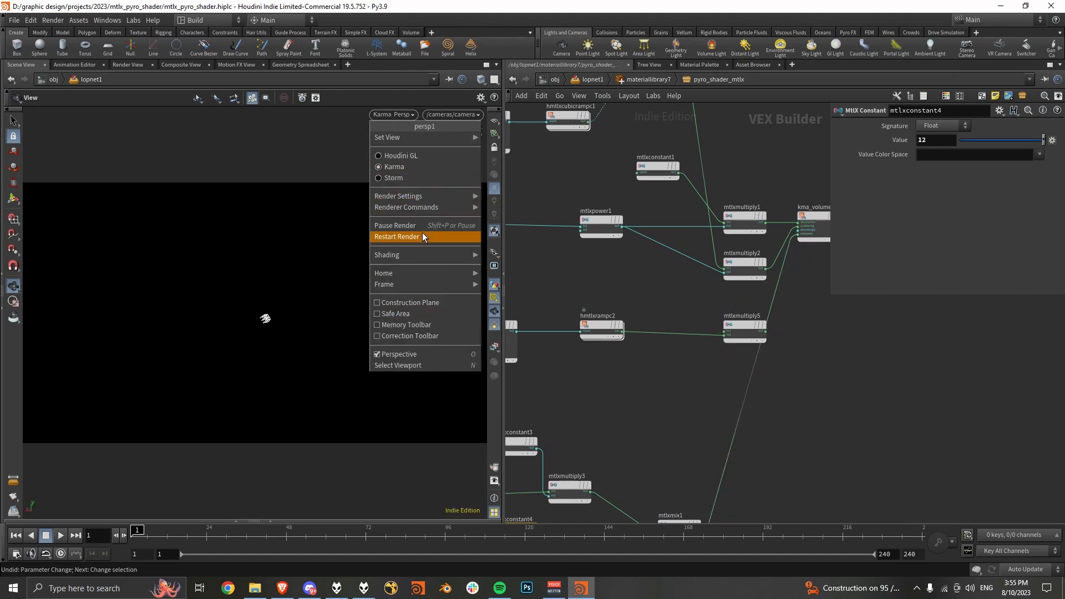
click(397, 237)
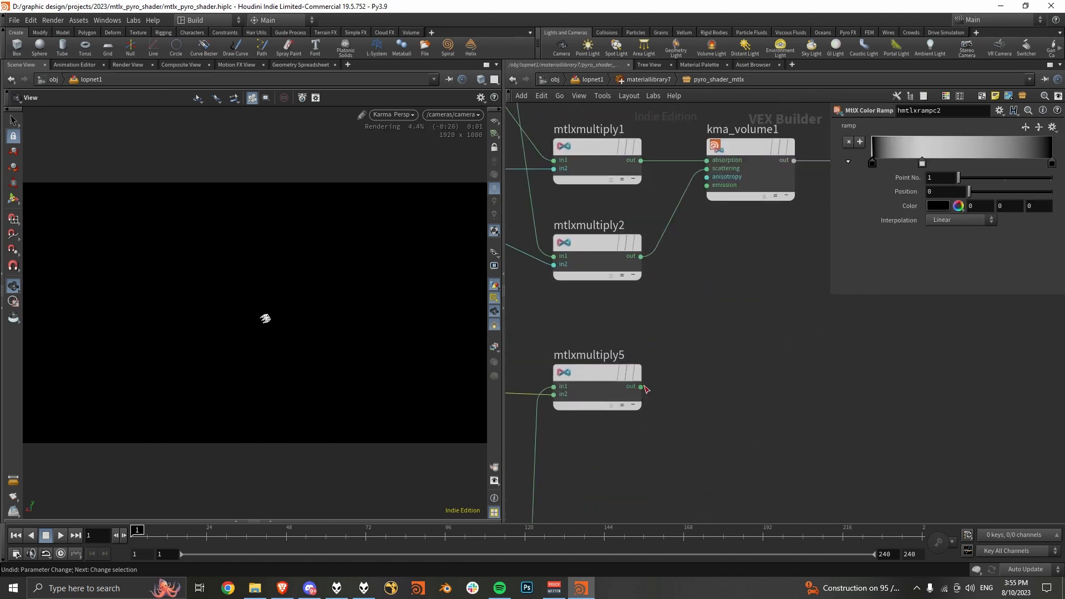
click(393, 114)
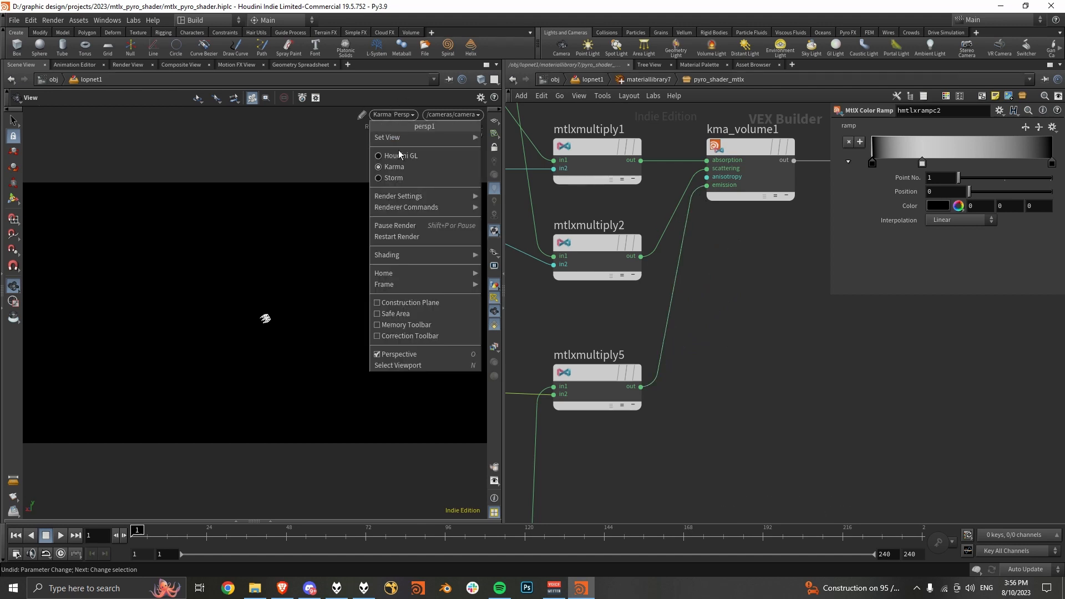
mouse_move(424, 236)
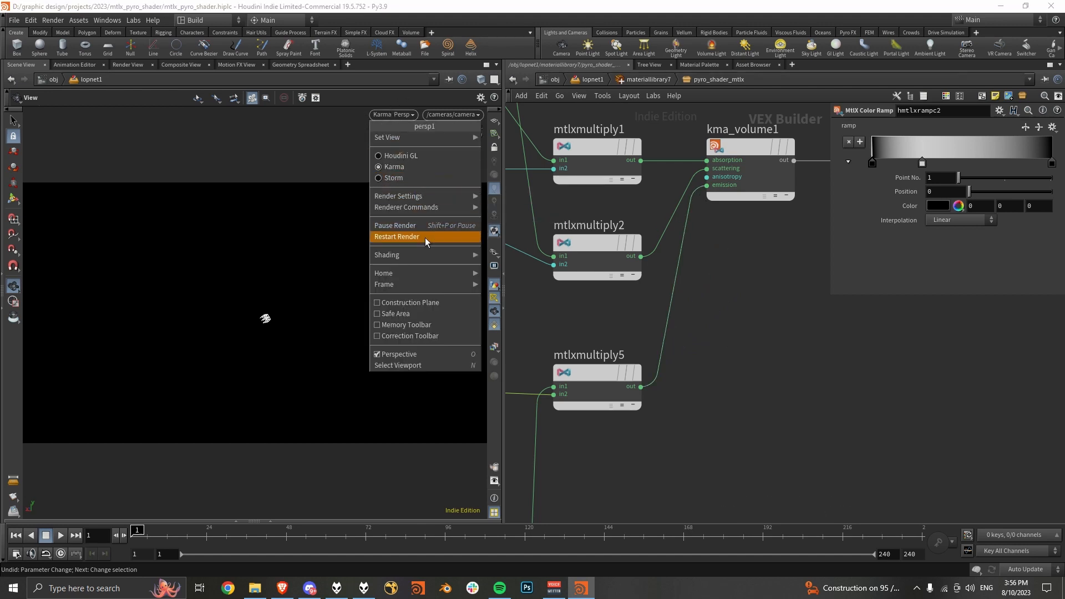
click(397, 236)
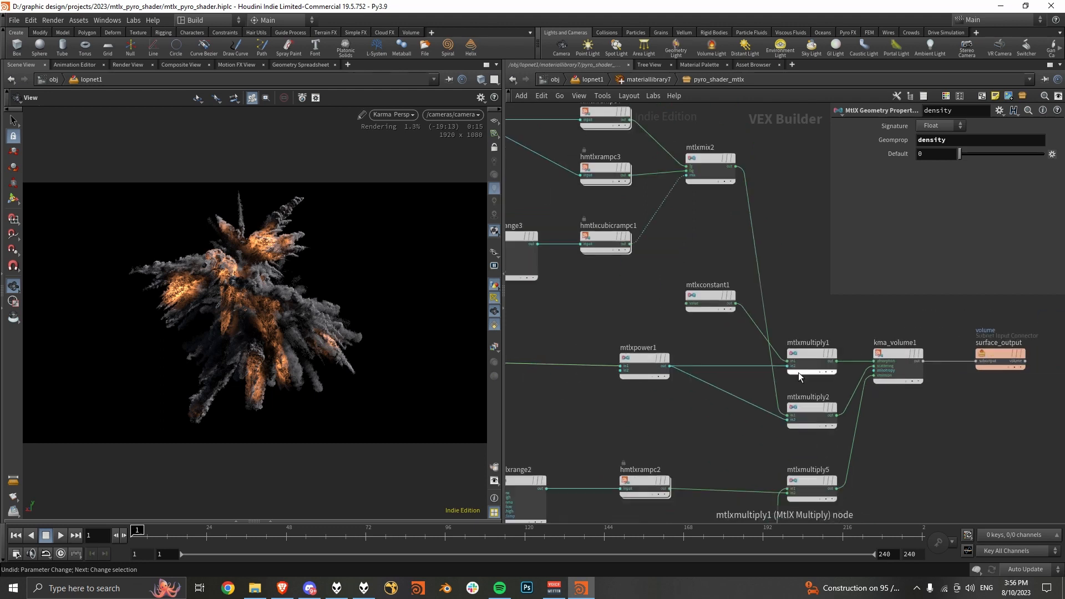
click(708, 319)
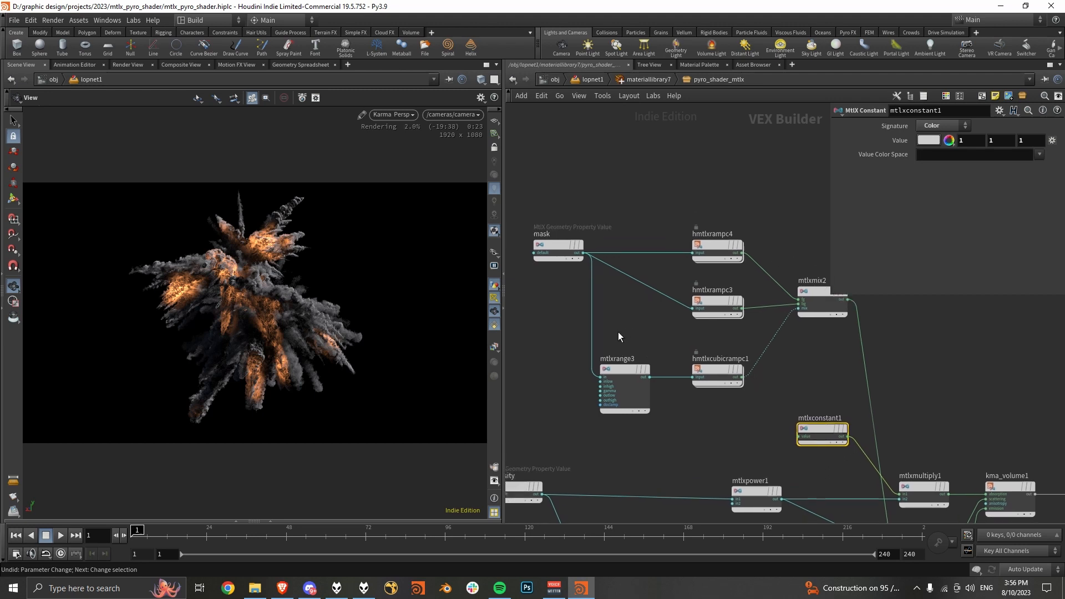
mouse_move(522, 331)
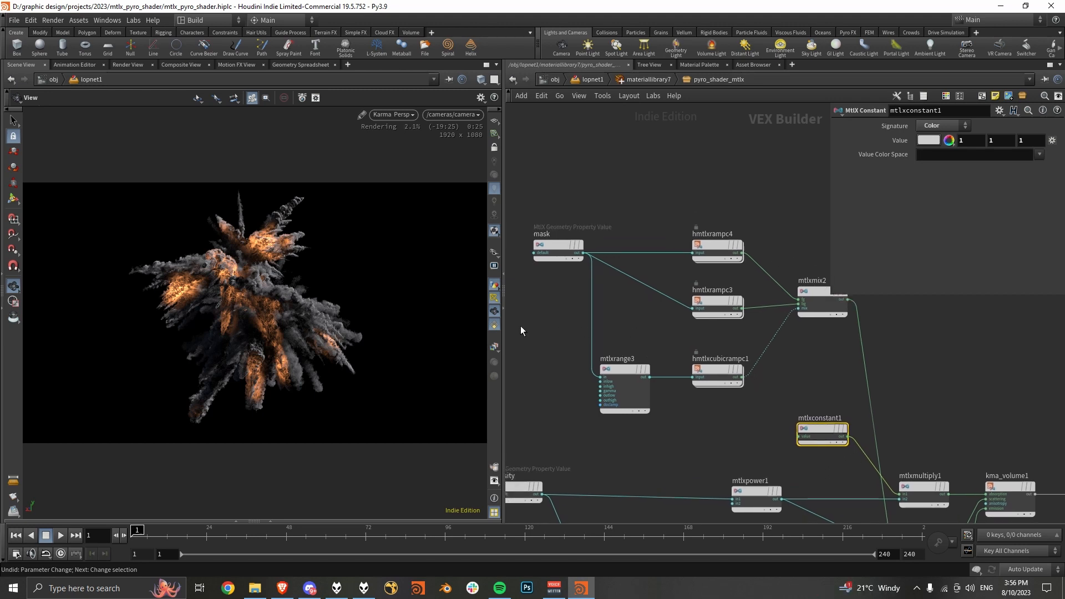
click(557, 245)
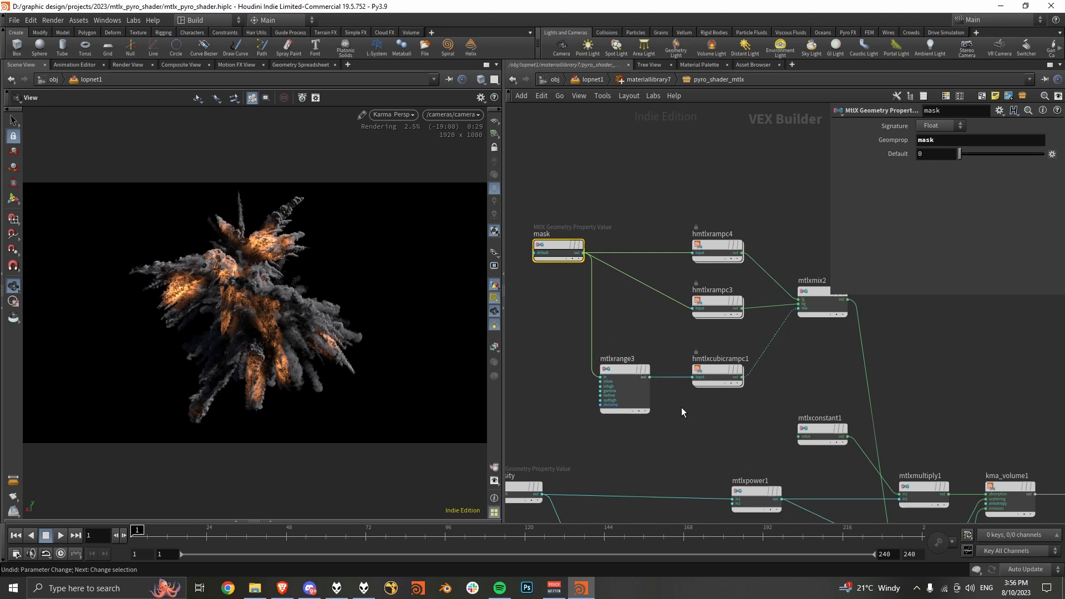
mouse_move(679, 412)
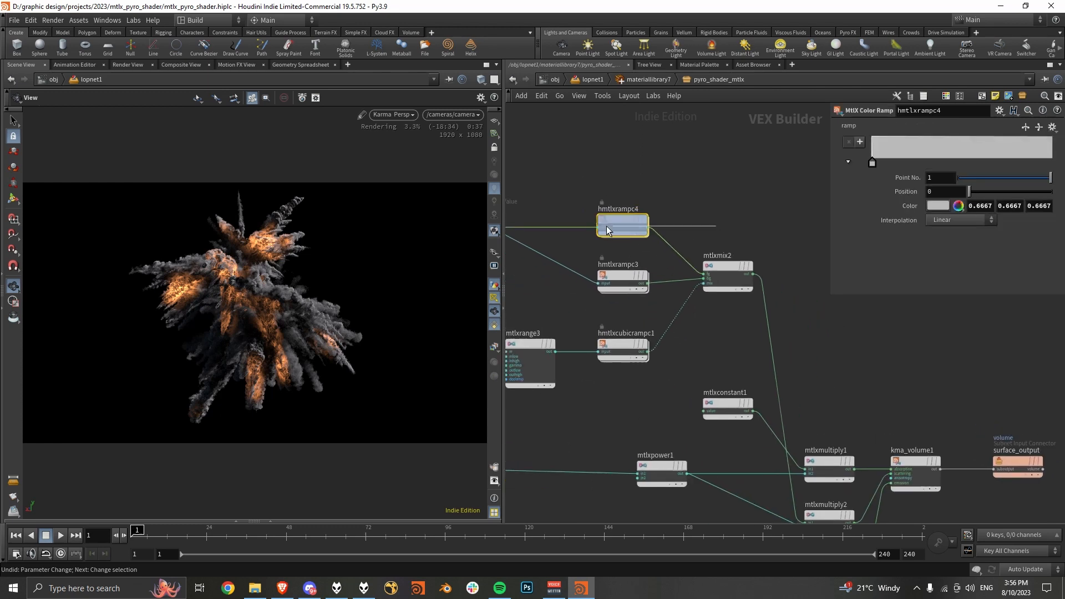
click(958, 205)
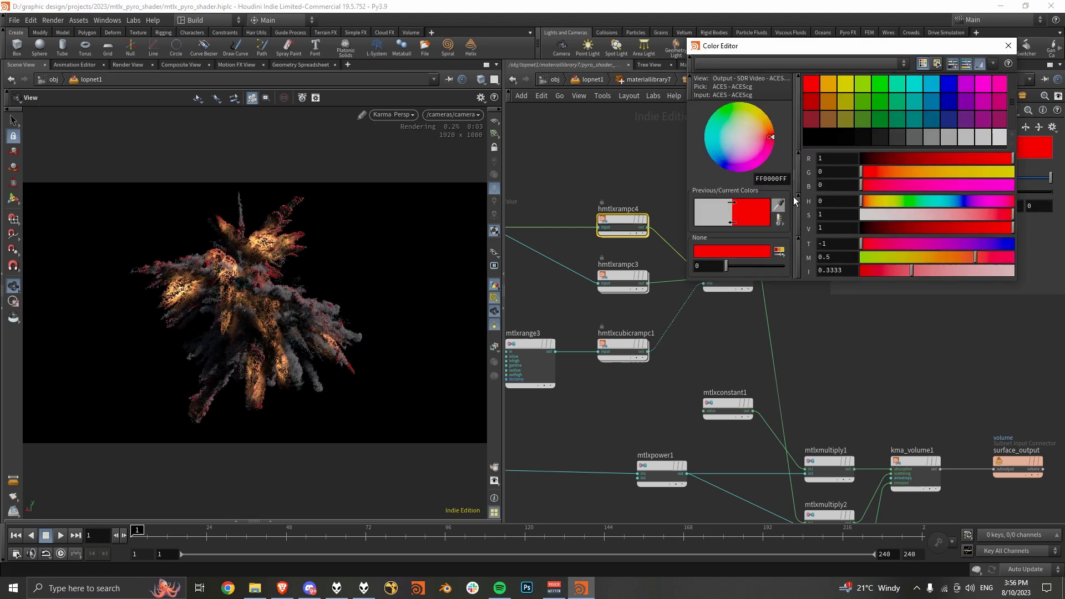
click(1008, 45)
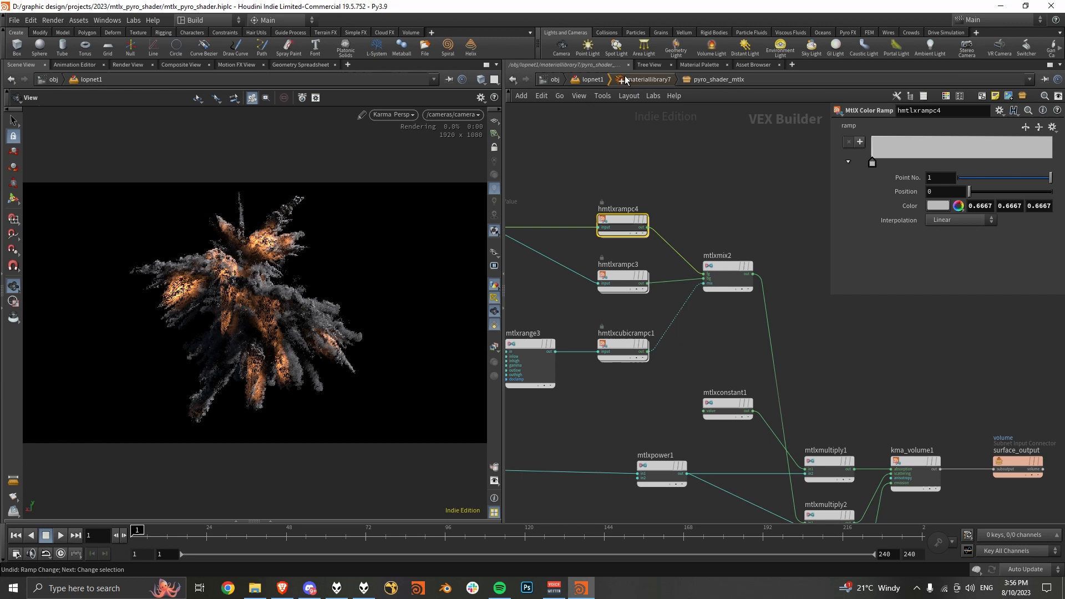
click(590, 79)
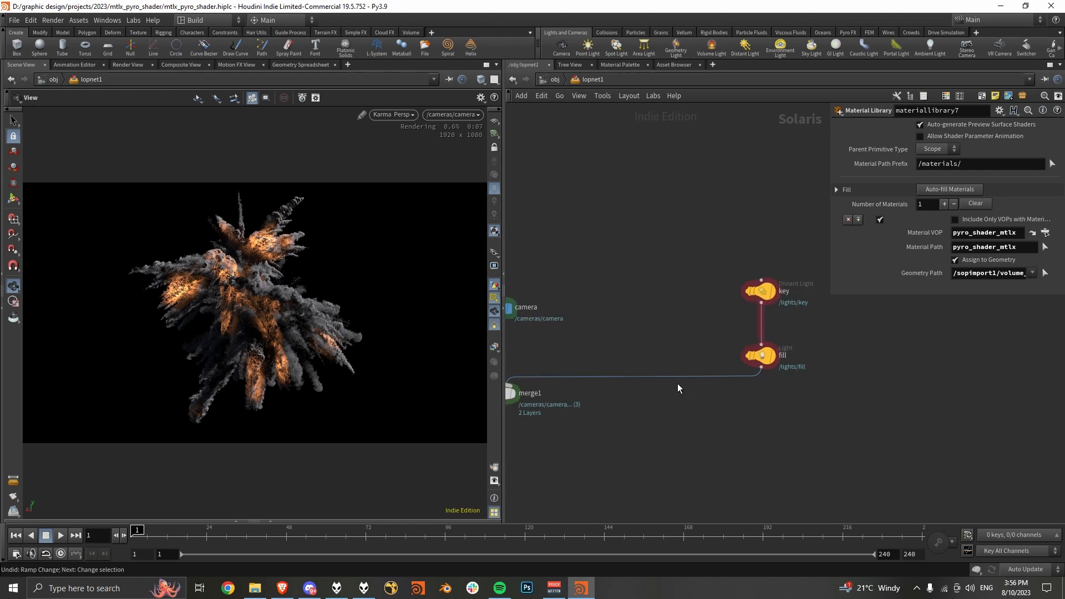
click(494, 346)
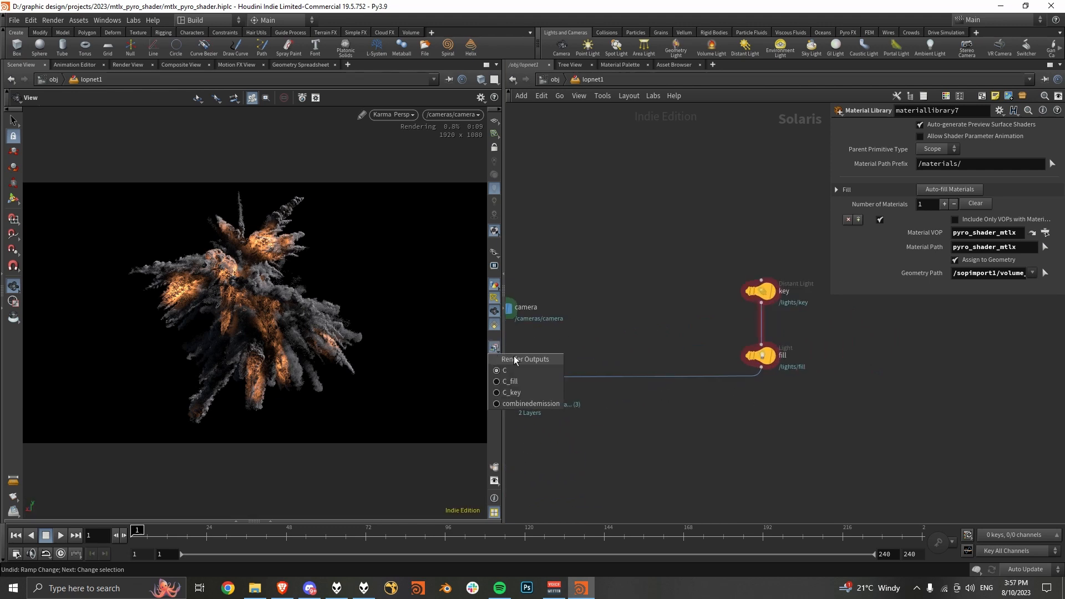
click(760, 291)
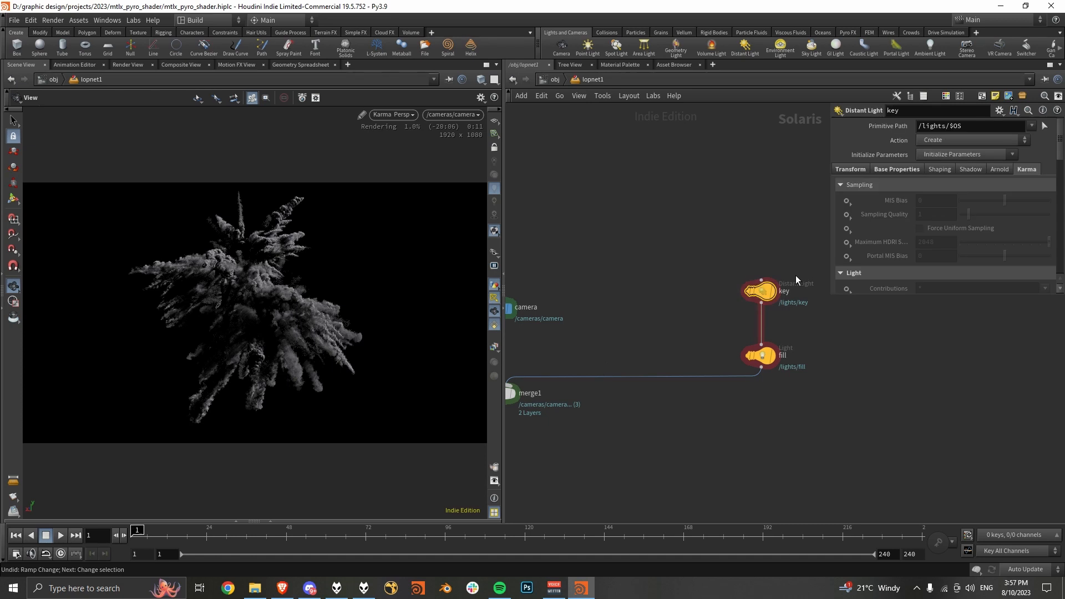
click(896, 169)
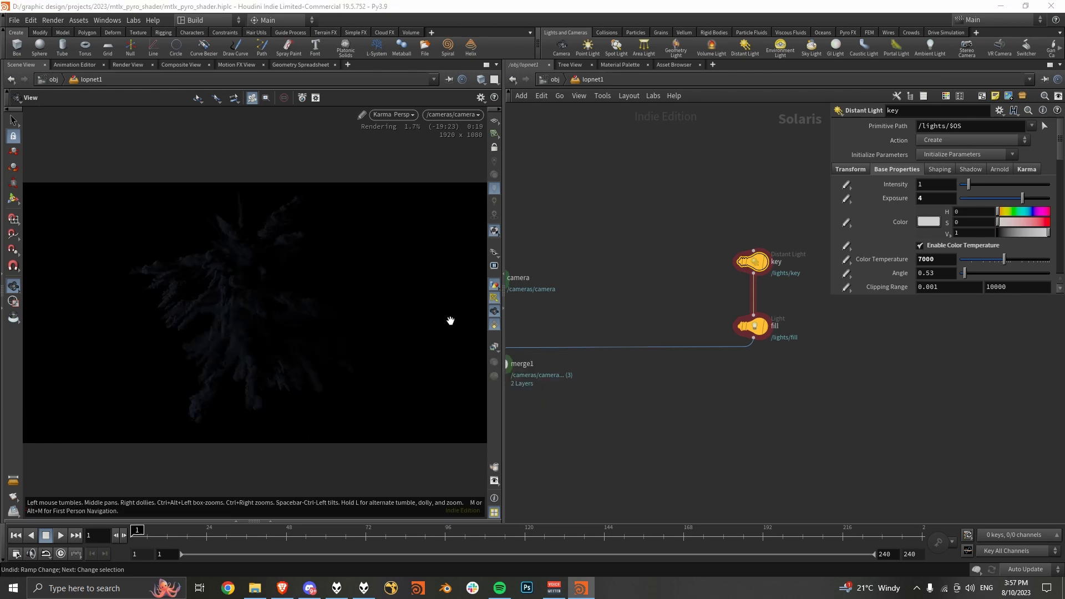
click(494, 348)
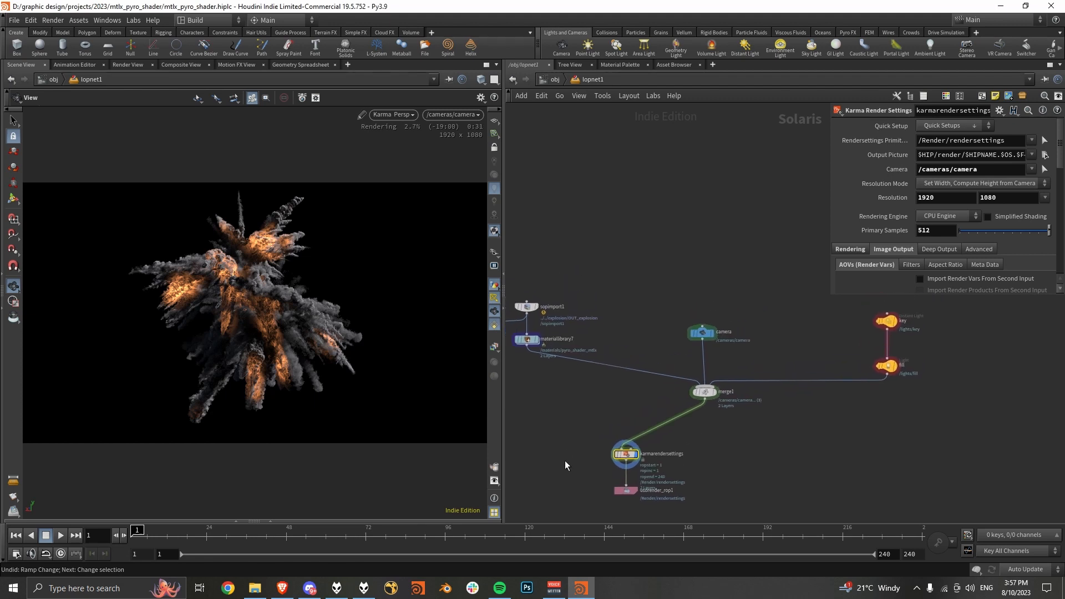
mouse_move(554, 420)
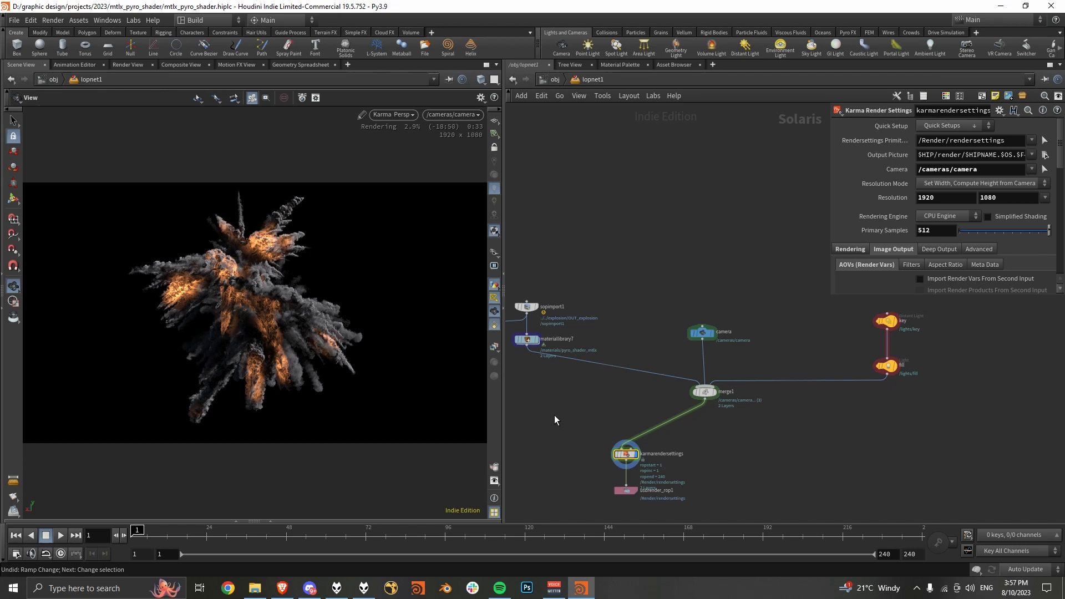
mouse_move(632, 338)
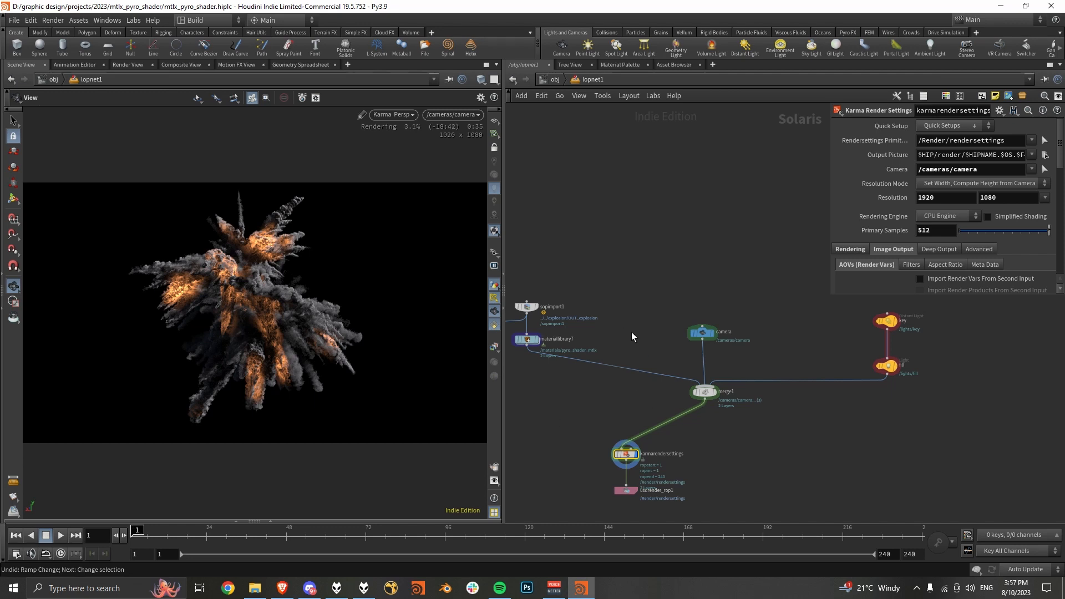
mouse_move(665, 339)
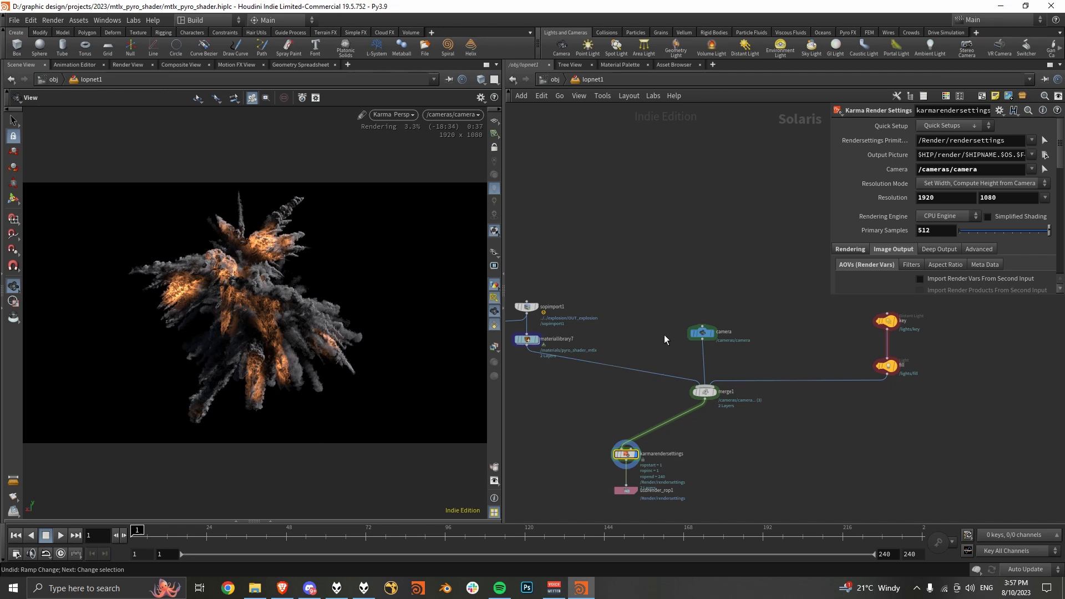